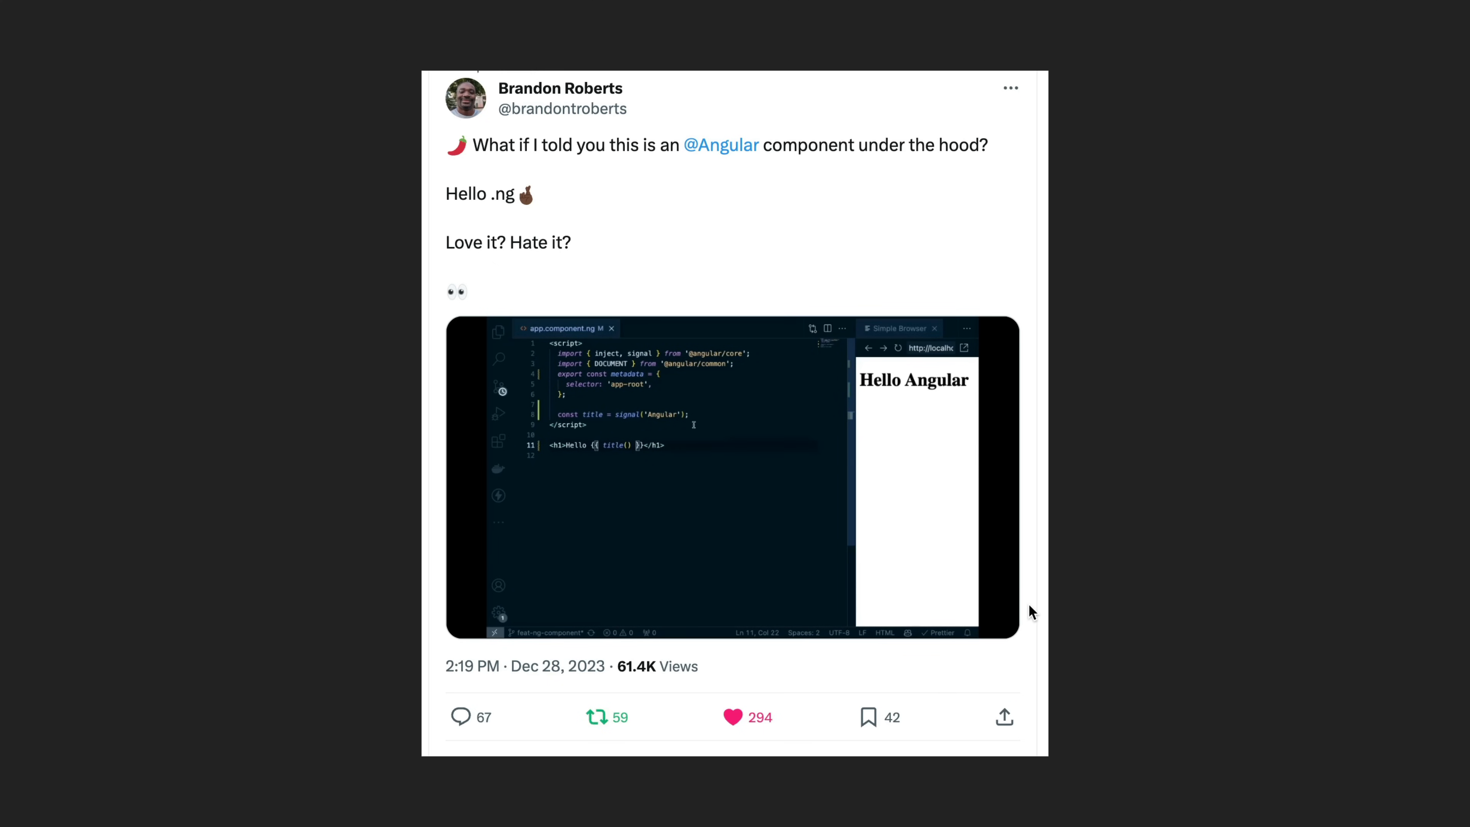
- Play the embedded demo video and switch it to full screen
{"action": "double_click", "coordinate": [660, 414]}
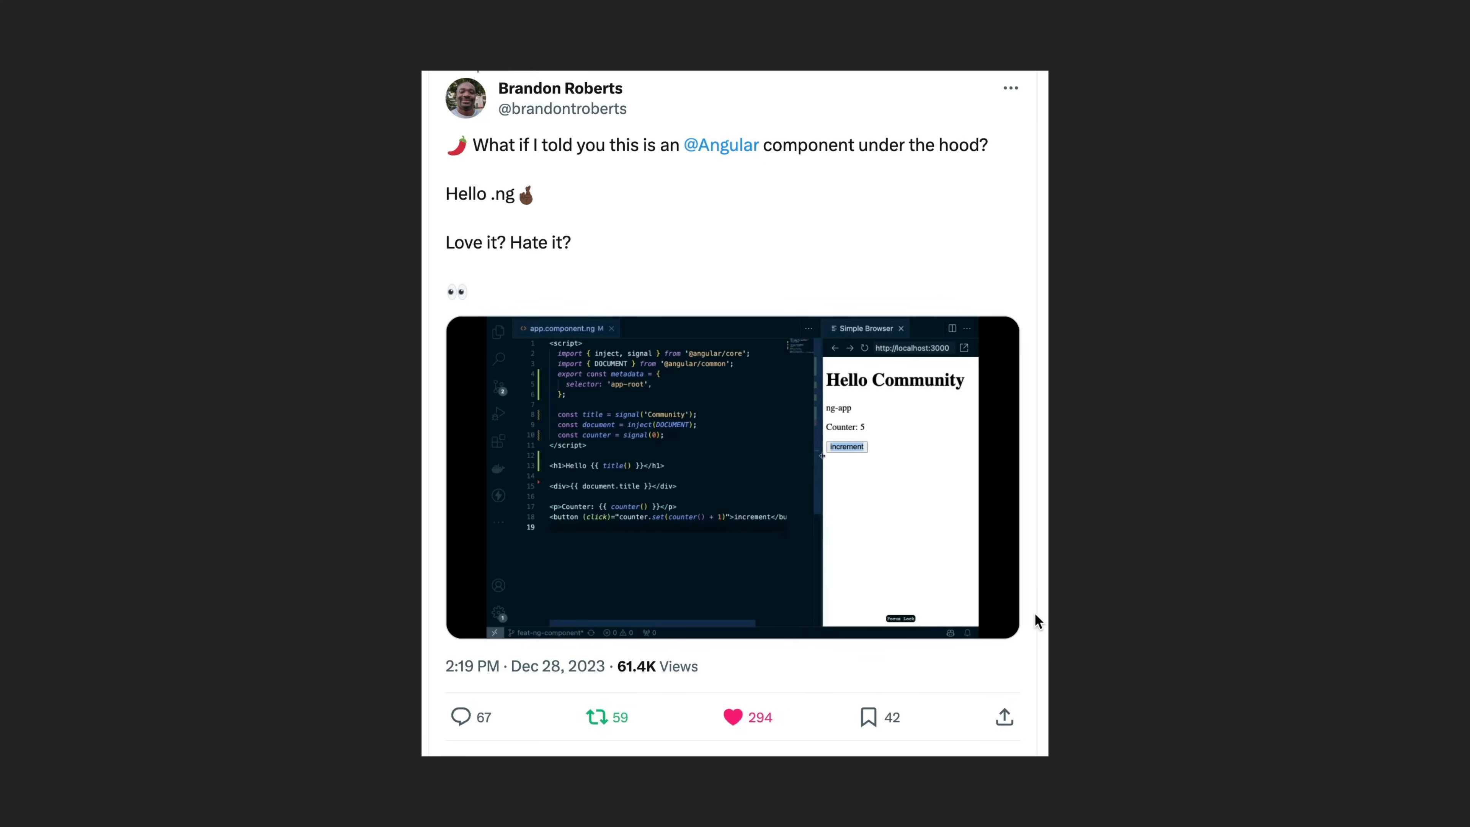
{"action": "left_click", "coordinate": [845, 447]}
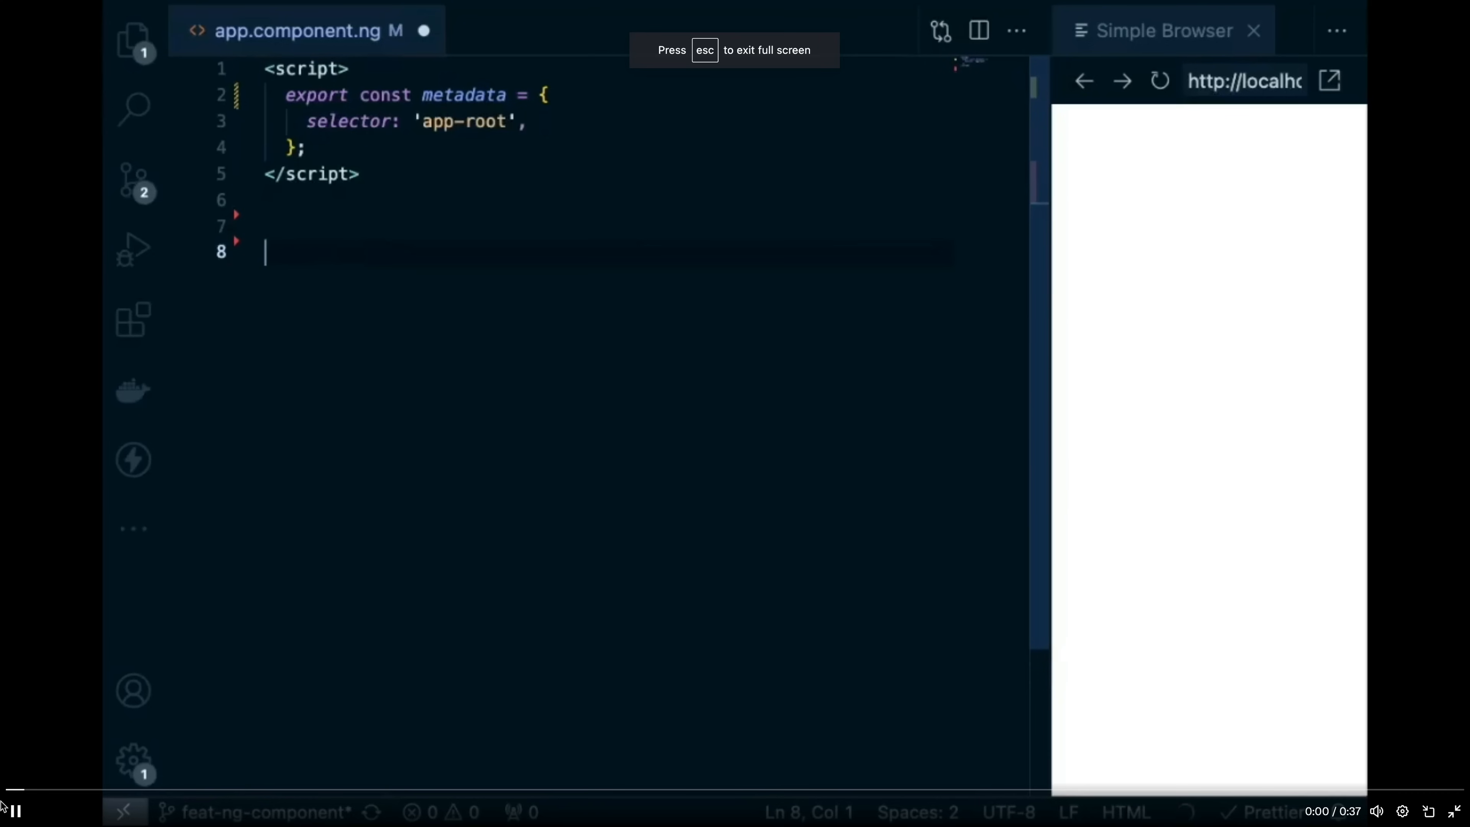
- Add a 'Hello Angular' h1, a title signal set to 'Angular', and an interpolation binding
{"action": "type", "text": "<h1>Hello Angular</h1>"}
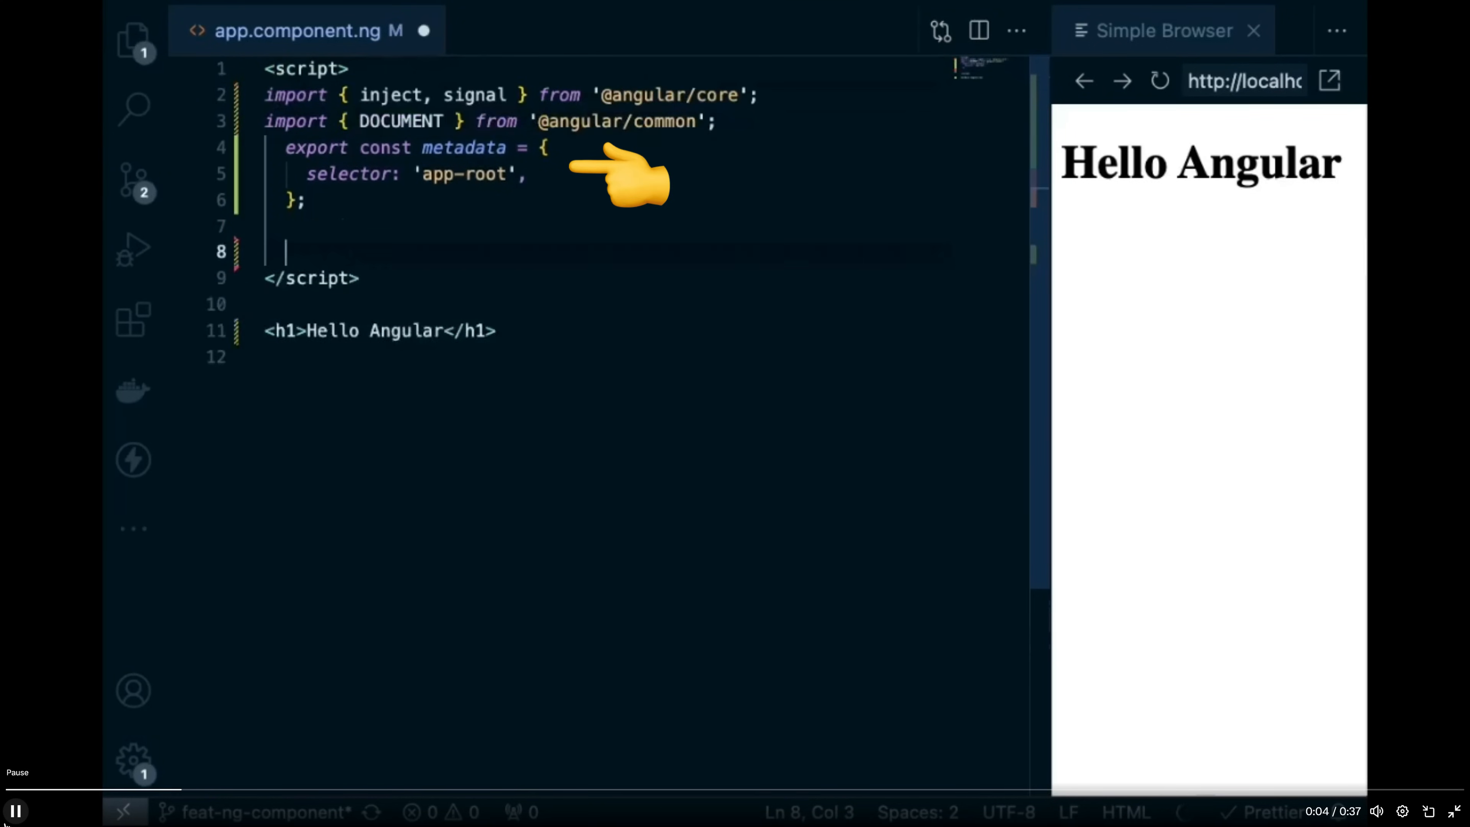
{"action": "type", "text": "const title = signal('Angular');"}
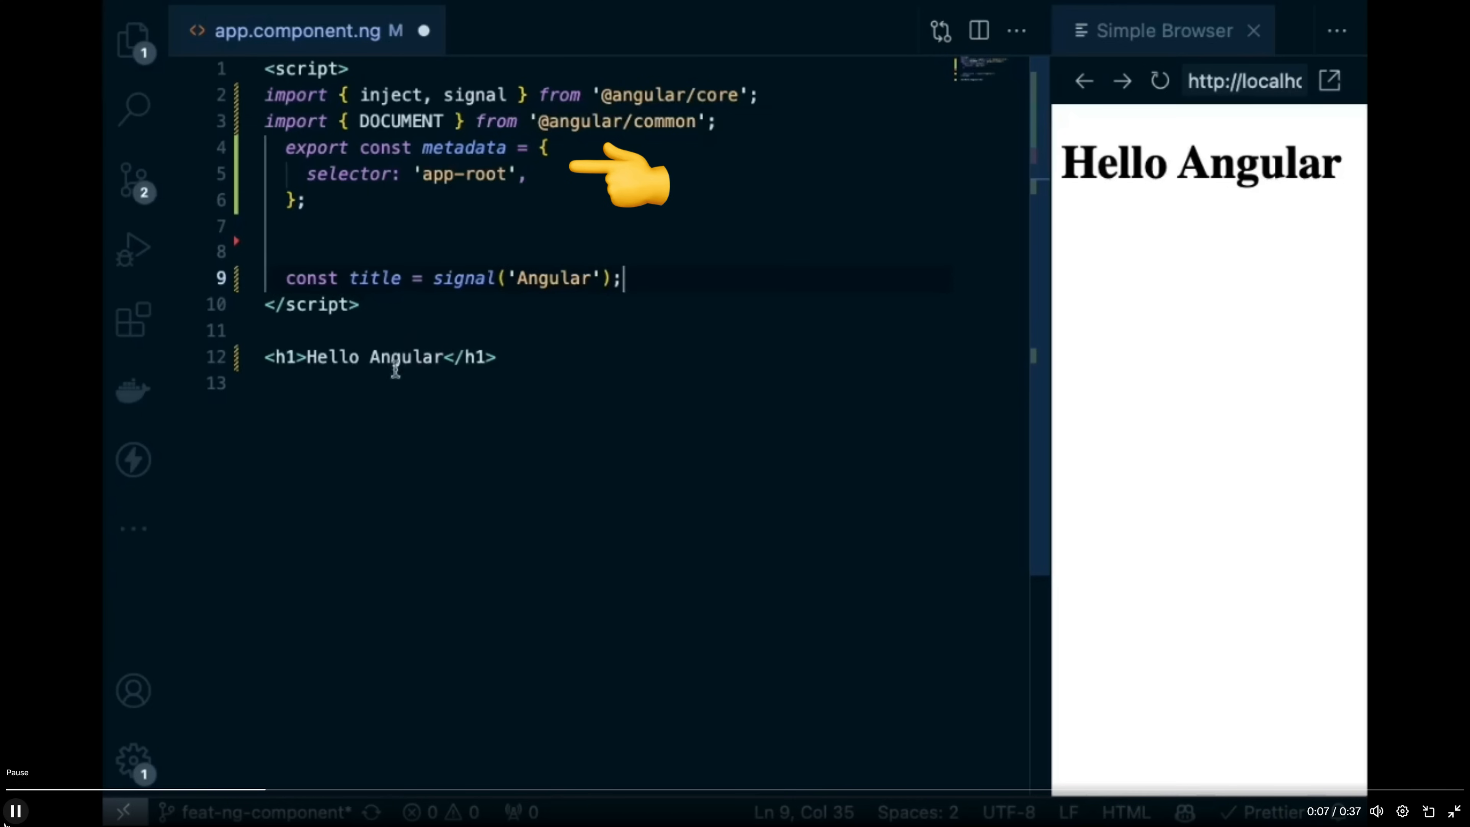
{"action": "type", "text": "{{ }}"}
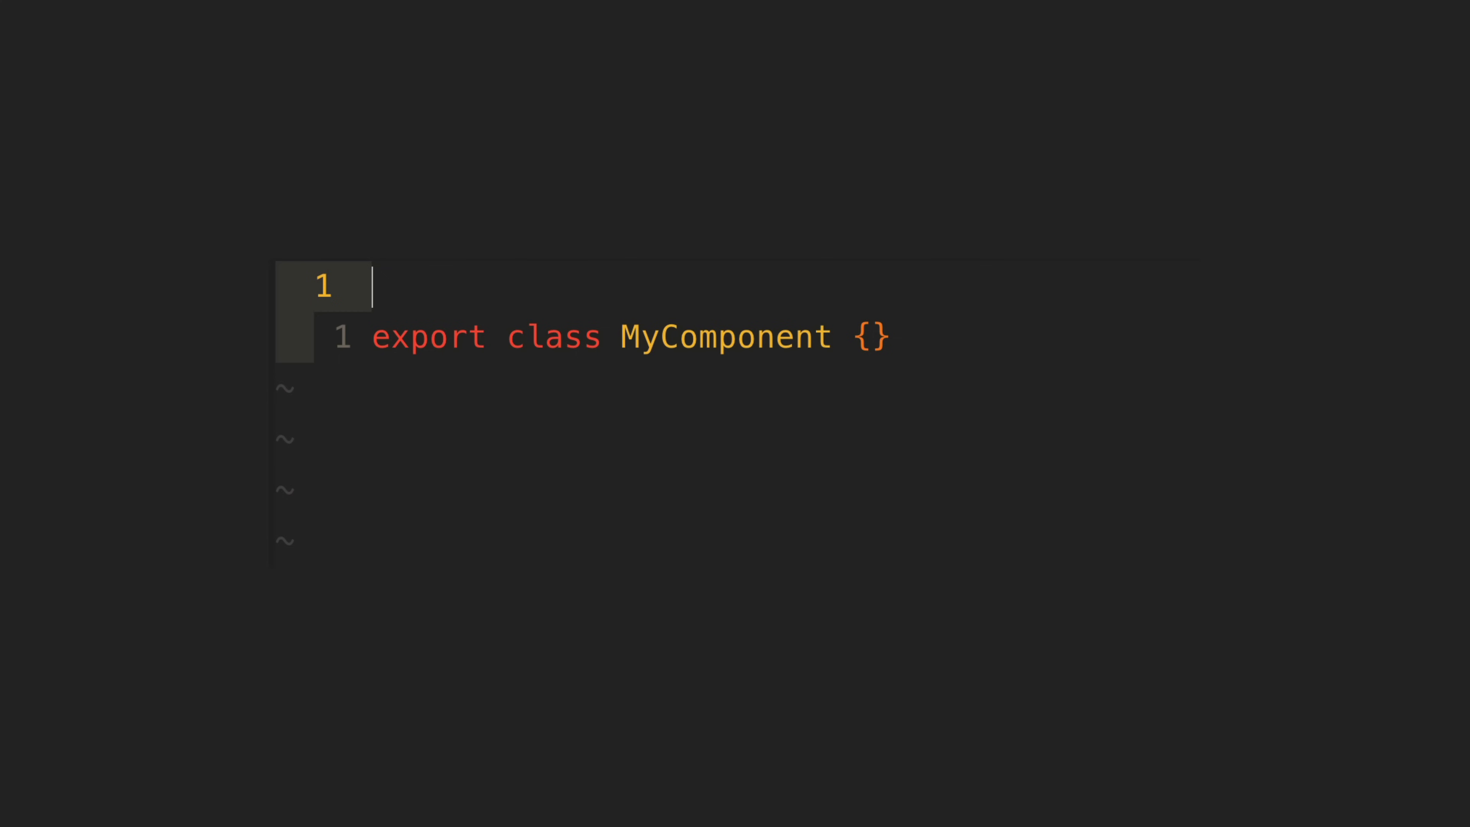
{"action": "type", "text": "@Component"}
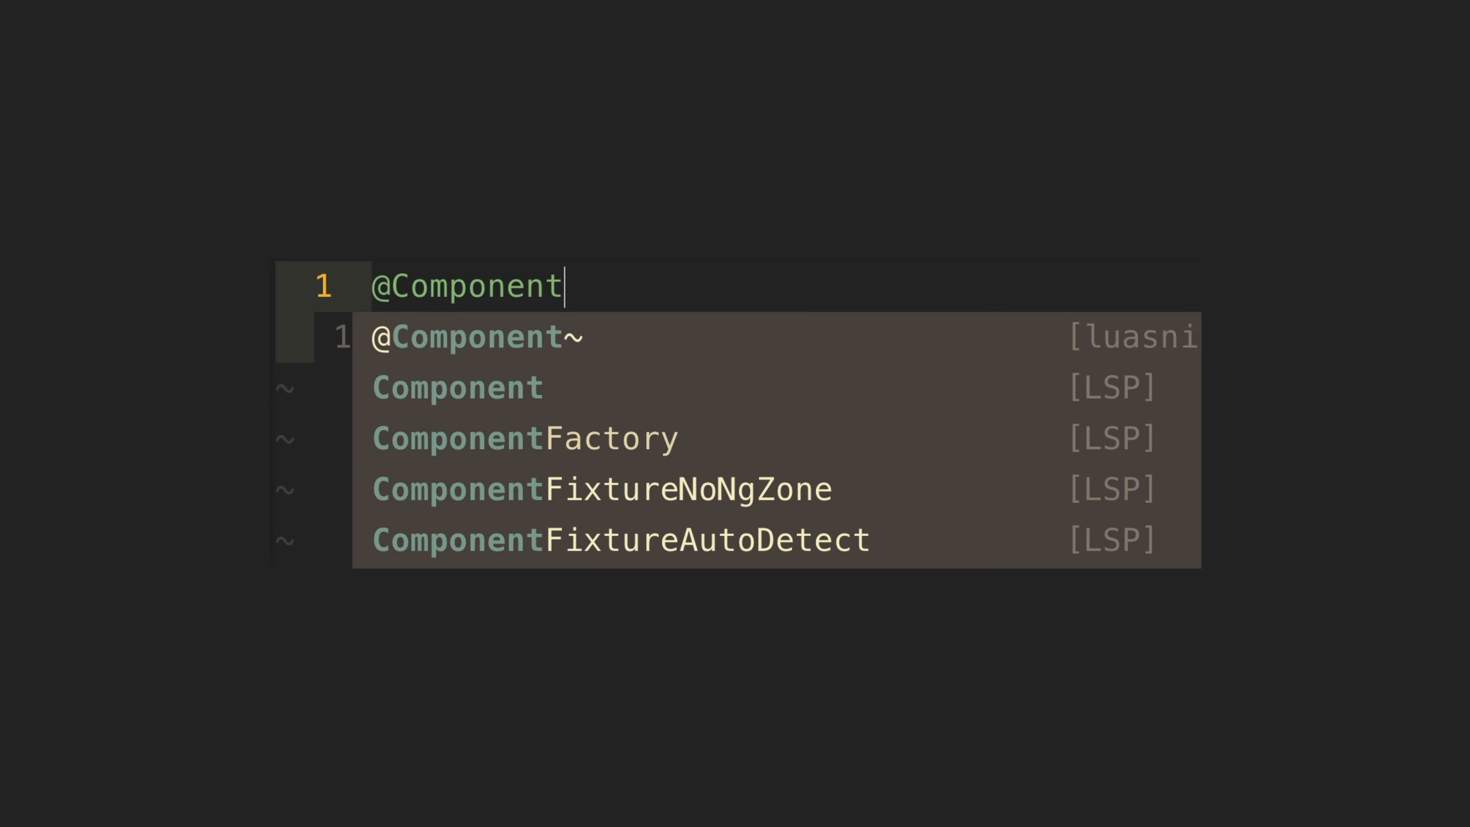